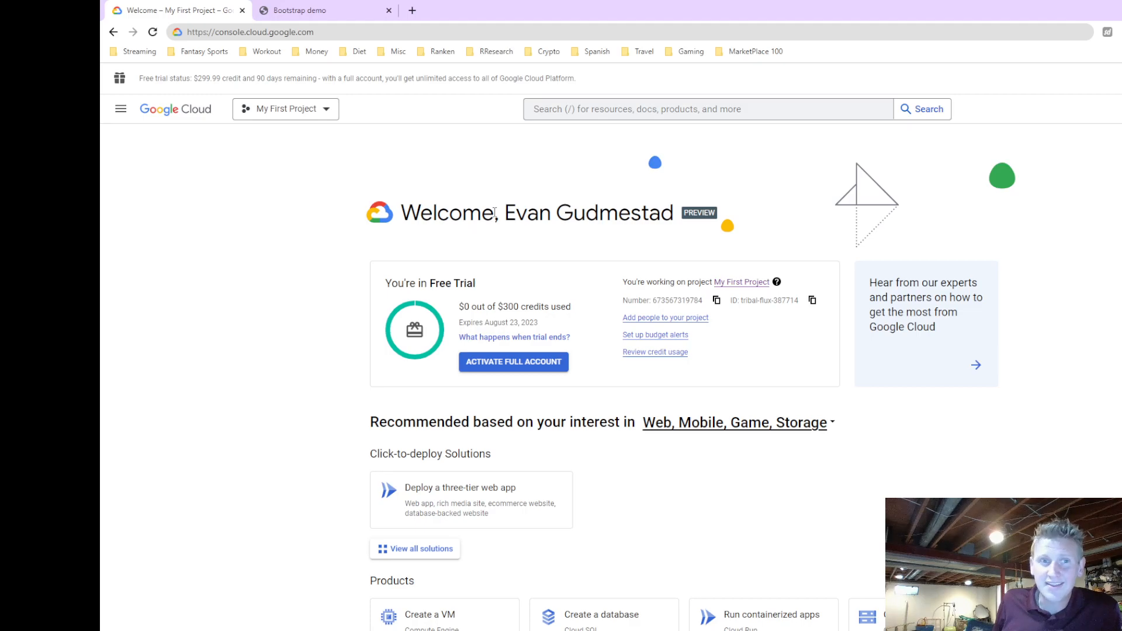
- Launch the deployed issue-tracker site from its appspot.com URL on the App Engine dashboard
double_click(445, 213)
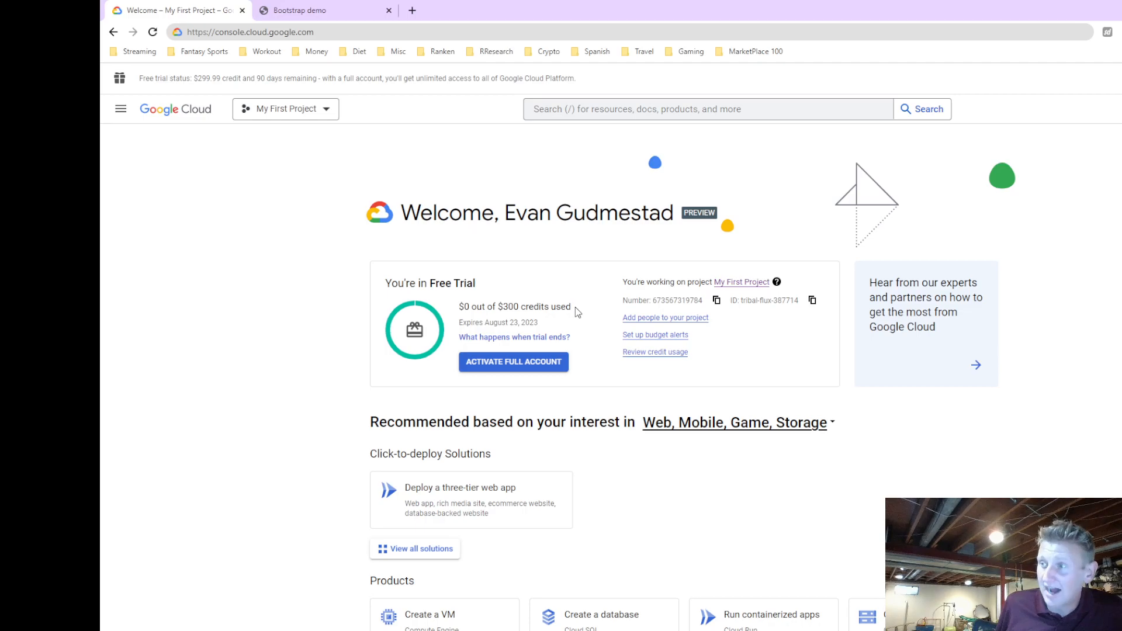
scroll(down, 3)
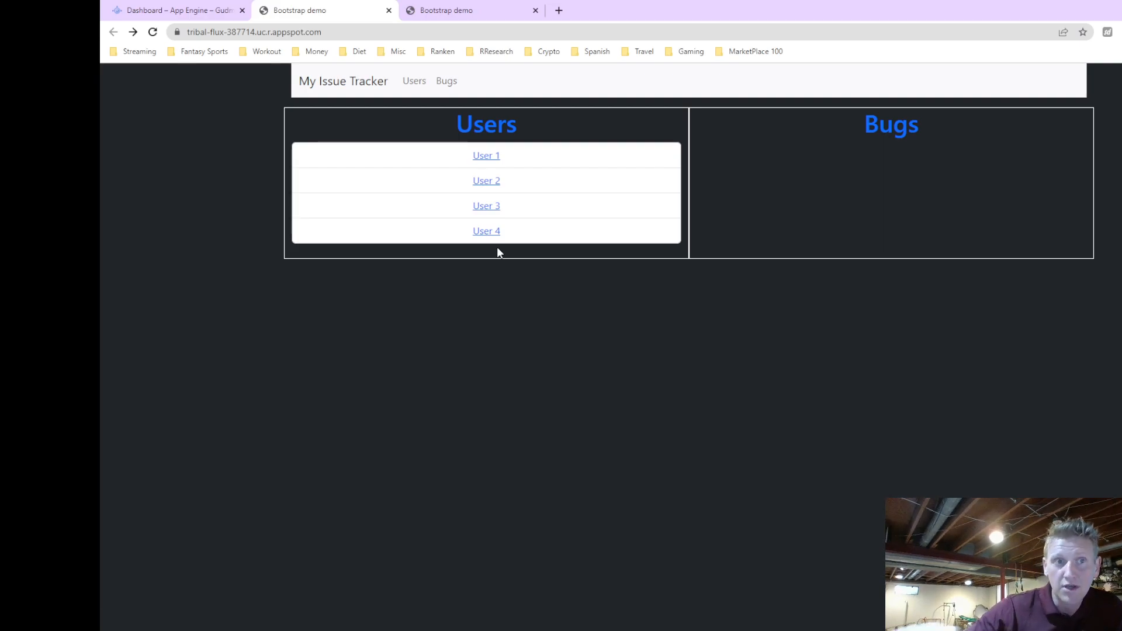
click(175, 11)
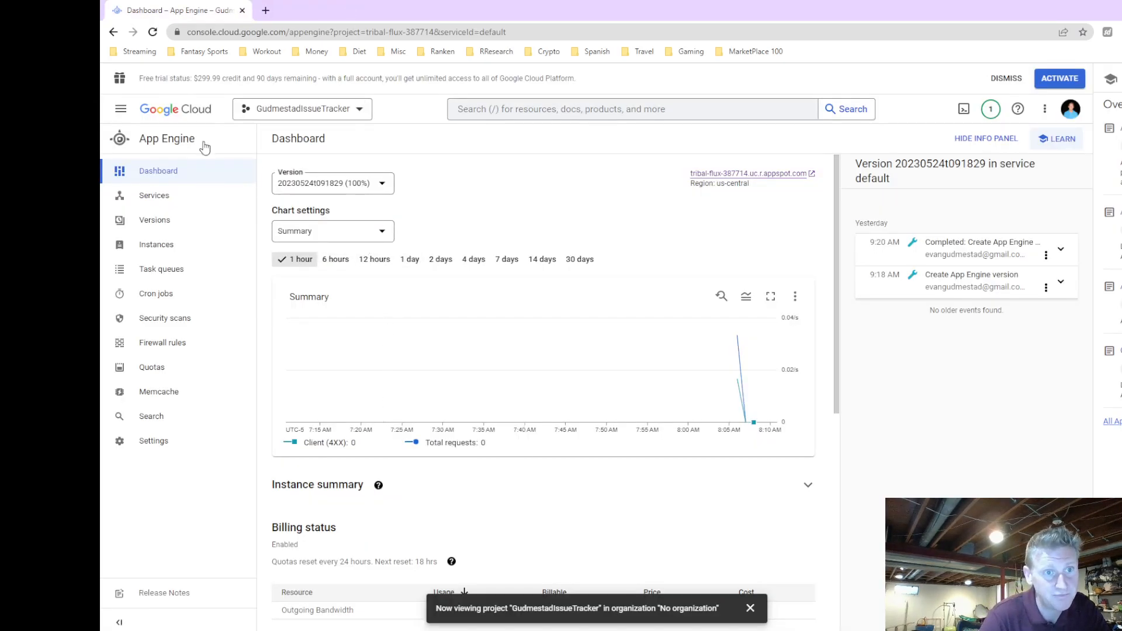
mouse_move(244, 13)
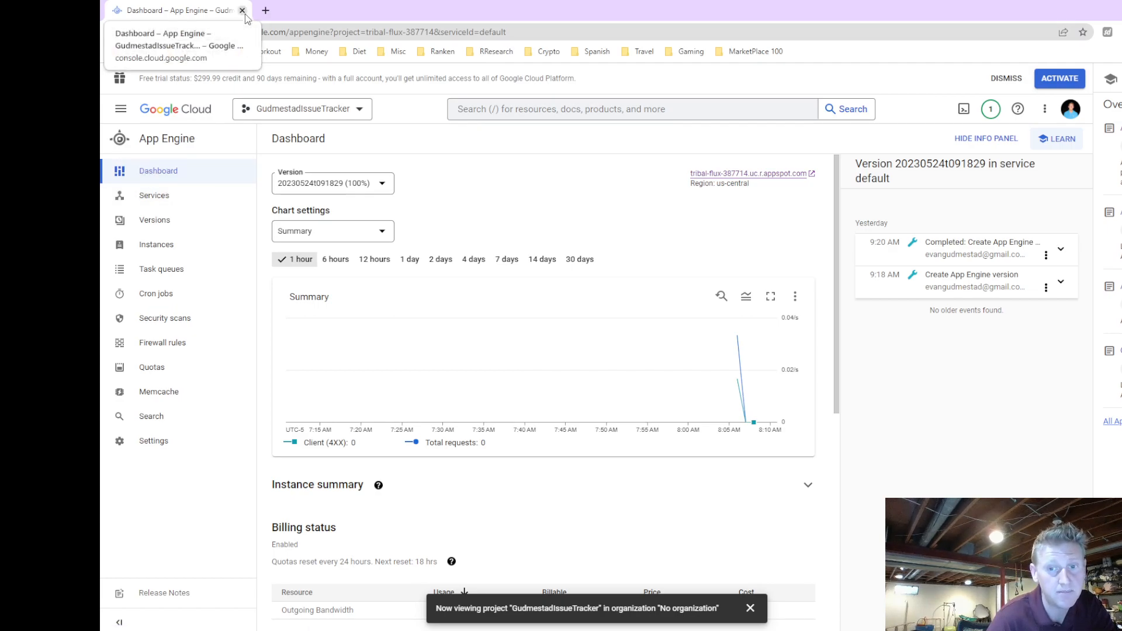
- Close Chrome so the Windows desktop is left showing
click(242, 10)
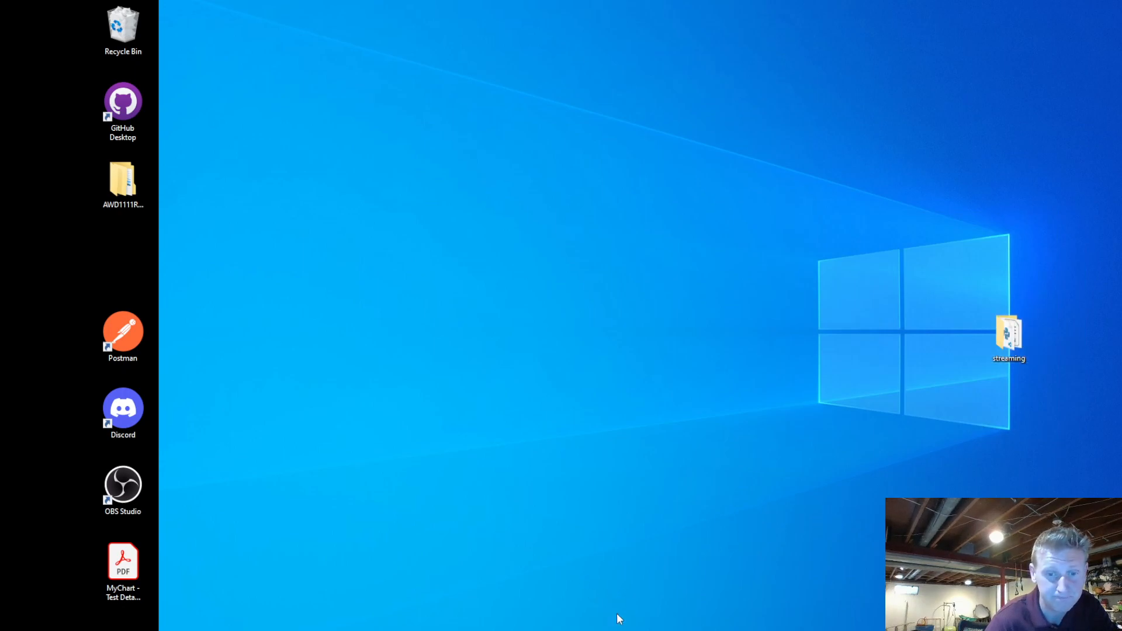